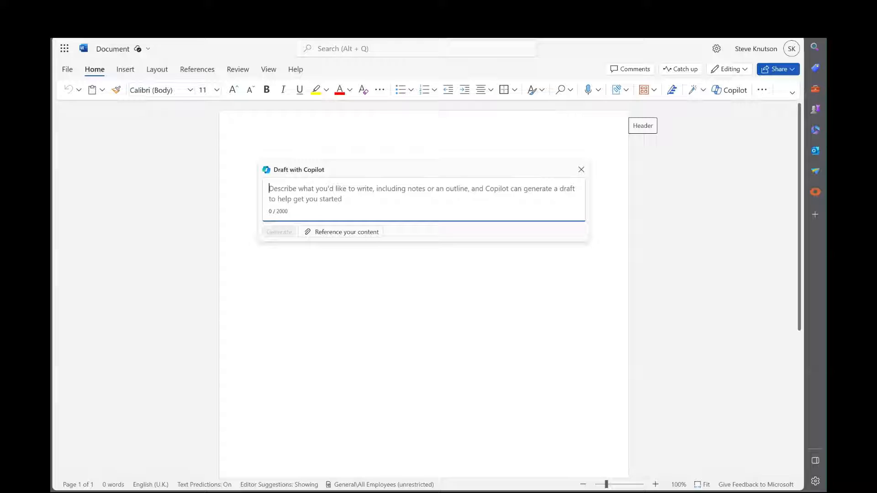
Step: Generate a Copilot draft from 'Write a short introduction based on Contract Management requirements'
text(Write a sh)
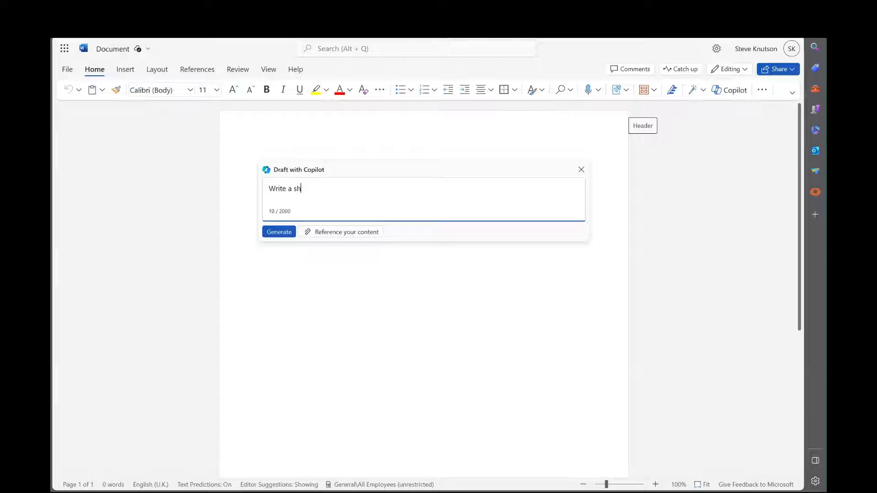
text(ort introduction)
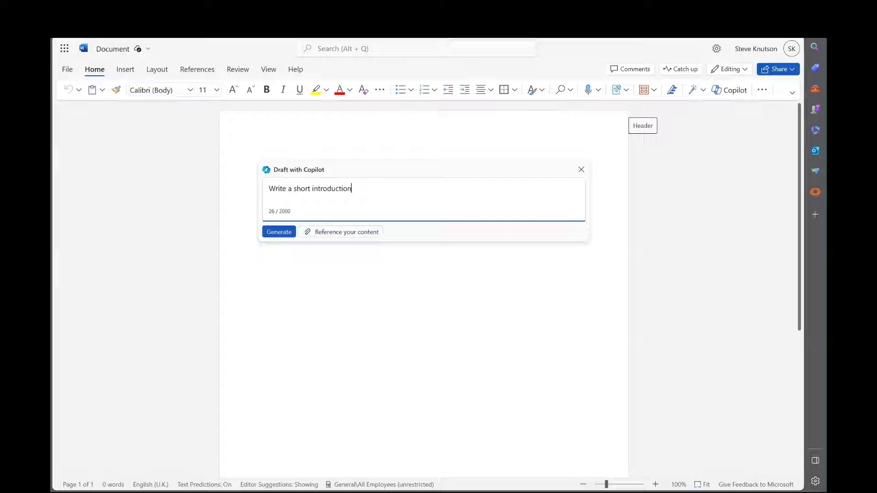
text(based)
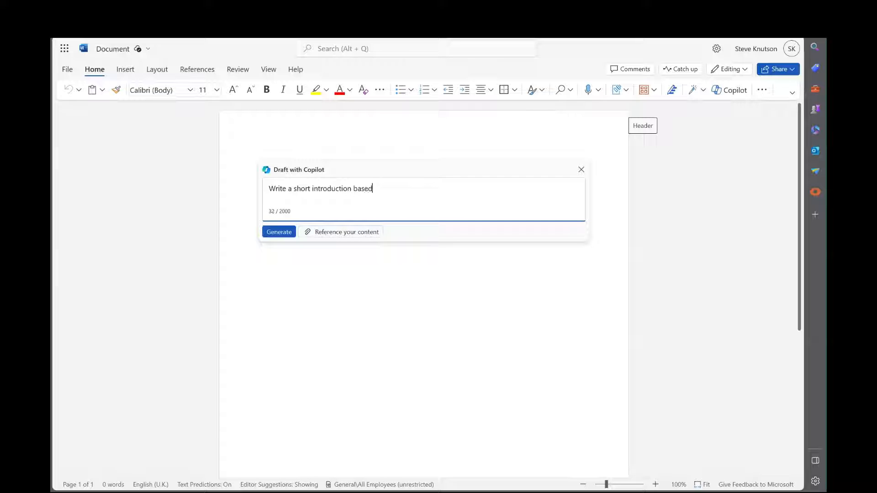
text(on)
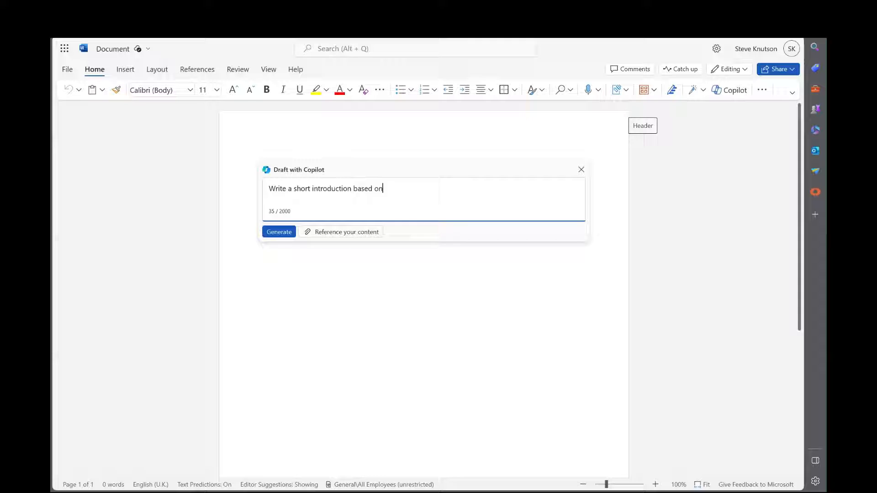
text(on C)
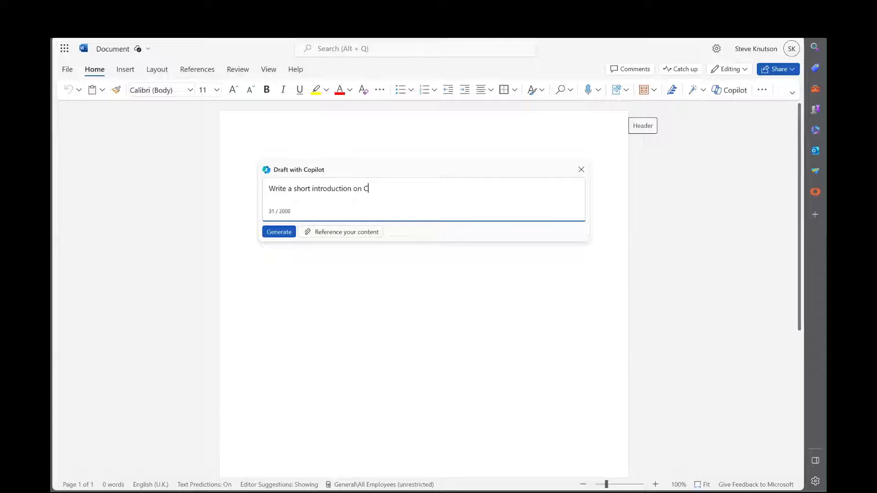
text(ontract Manag)
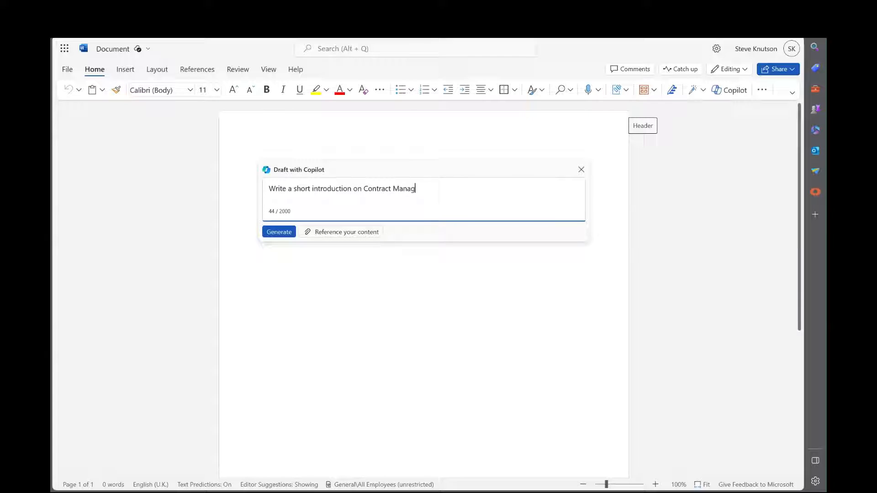
text(ement)
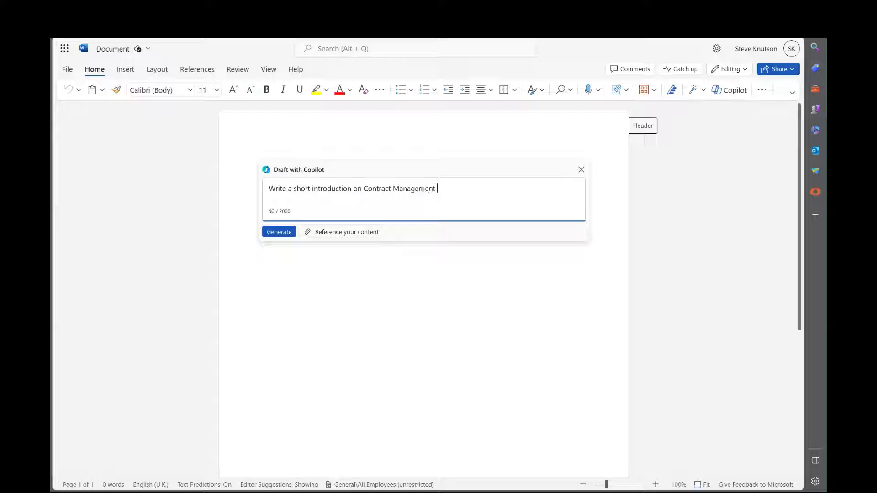
text(requirements)
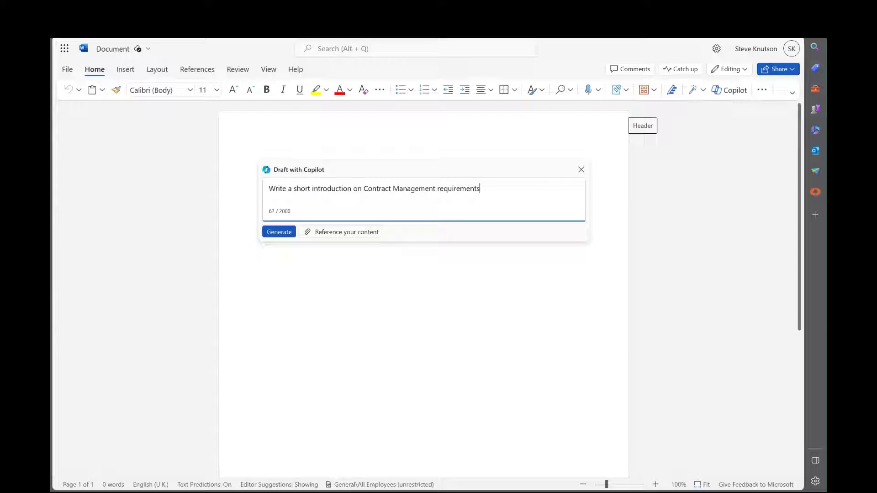
click(279, 231)
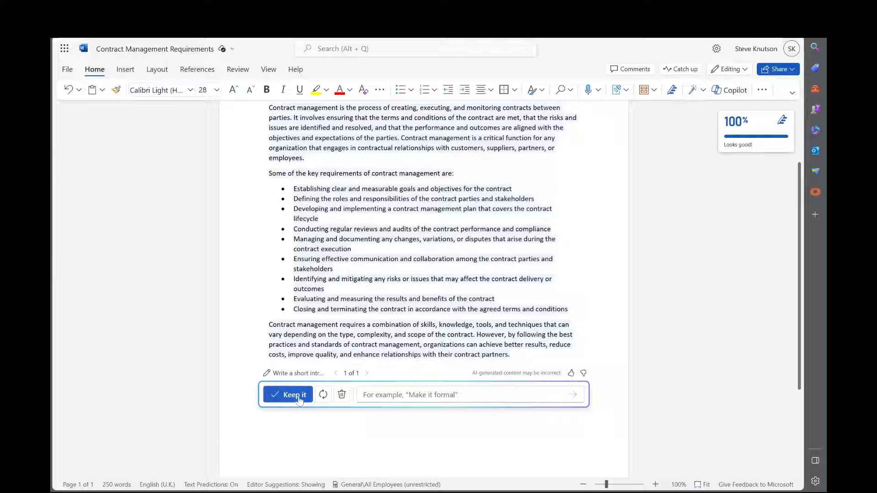
Step: Keep the draft, then replace the opening paragraph with Copilot's regenerated rewrite
click(286, 395)
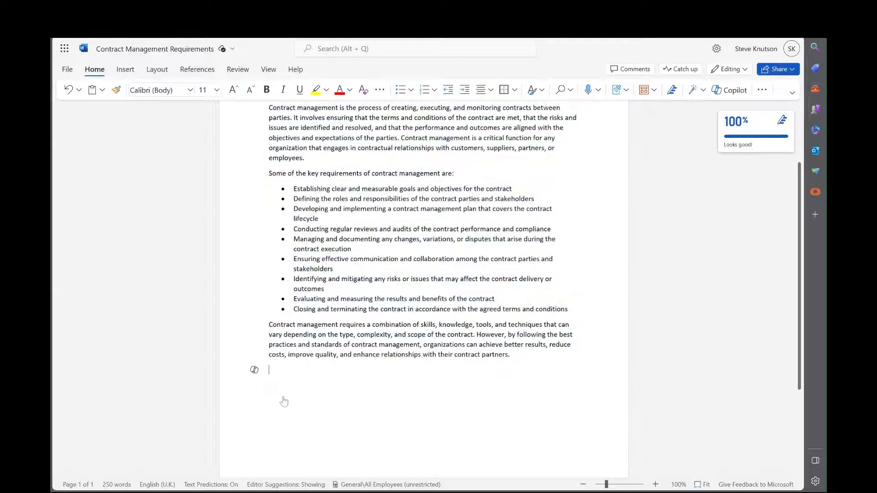
scroll(up, 3)
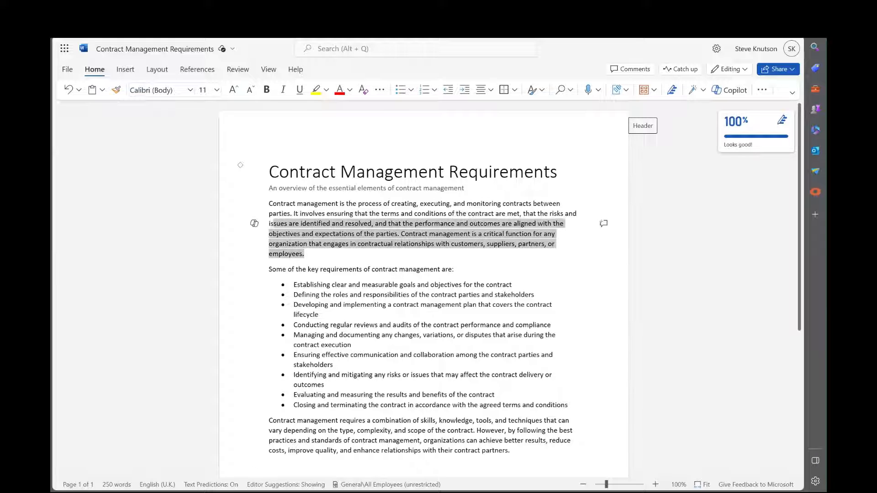
click(254, 204)
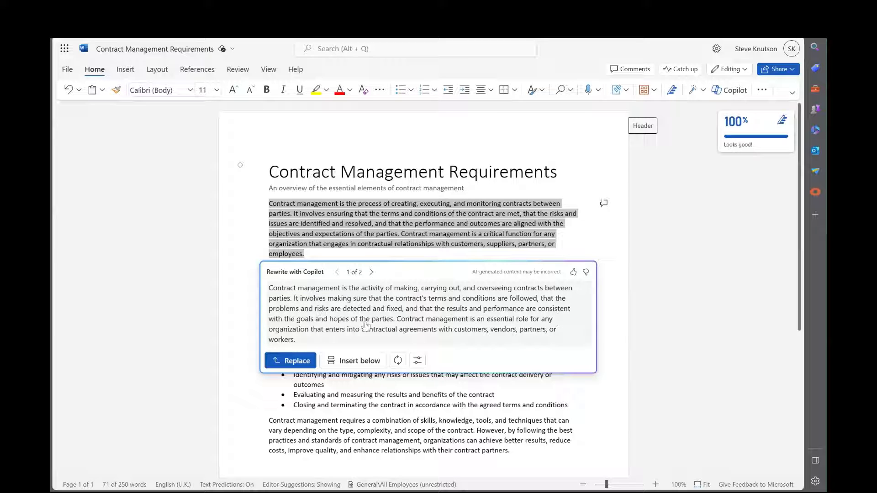
click(397, 360)
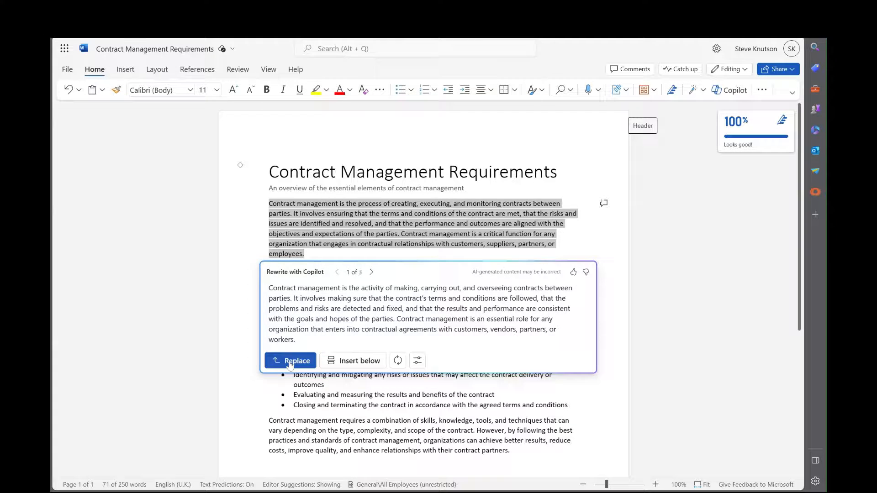
click(297, 360)
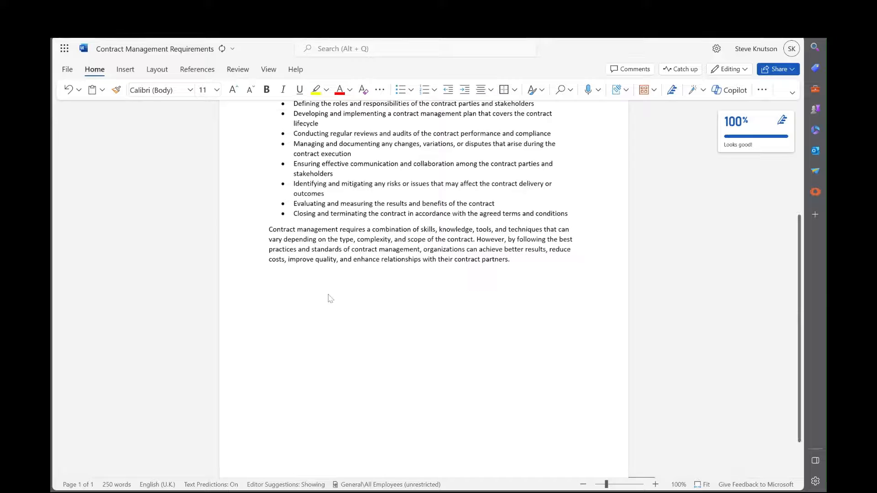
click(271, 274)
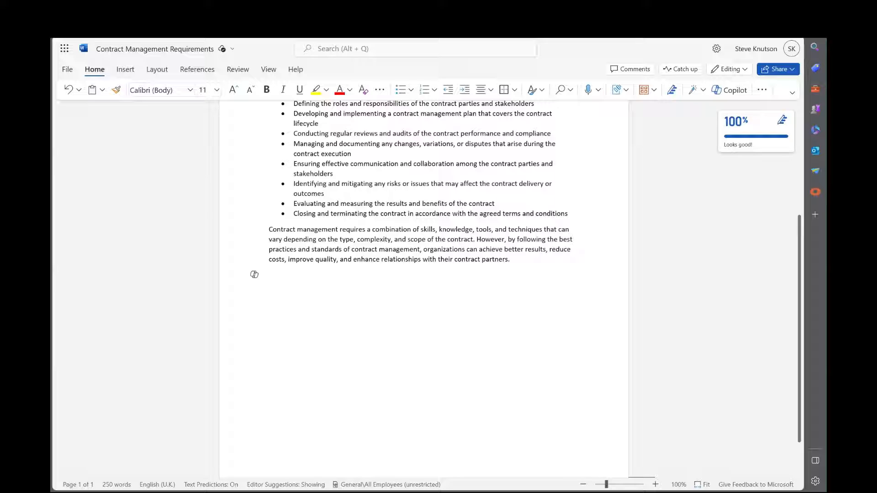
Step: Start a new Copilot draft below the conclusion referencing 'White Paper – Contract Management 2021' from My files
click(254, 275)
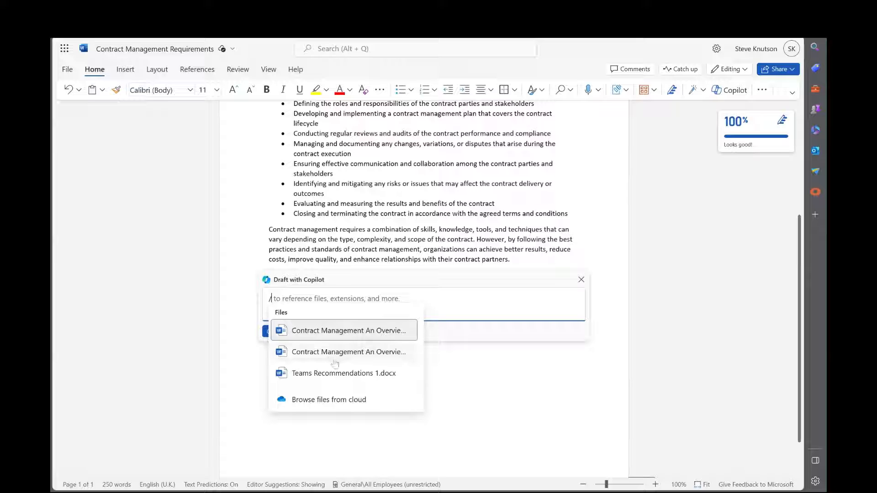
mouse_move(343, 375)
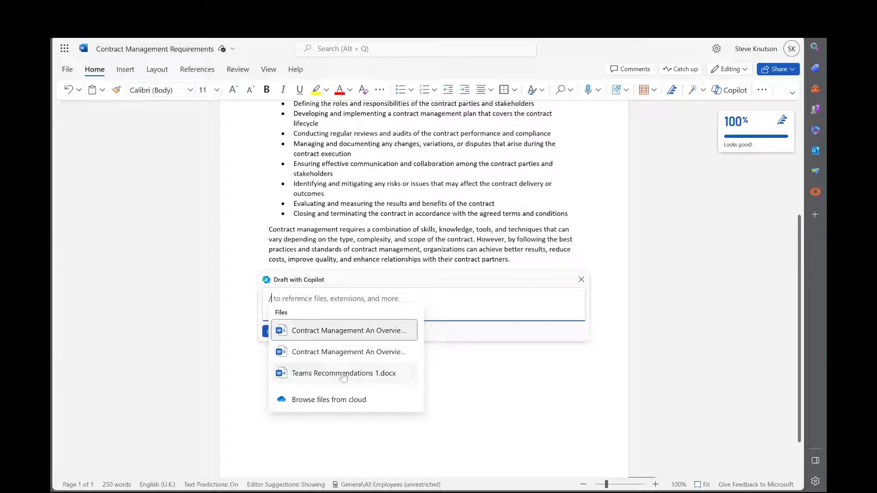
click(328, 399)
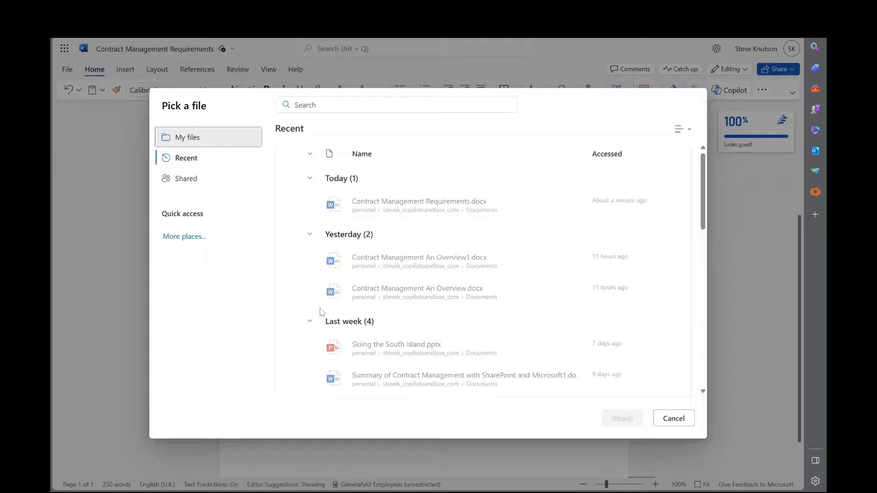
click(186, 158)
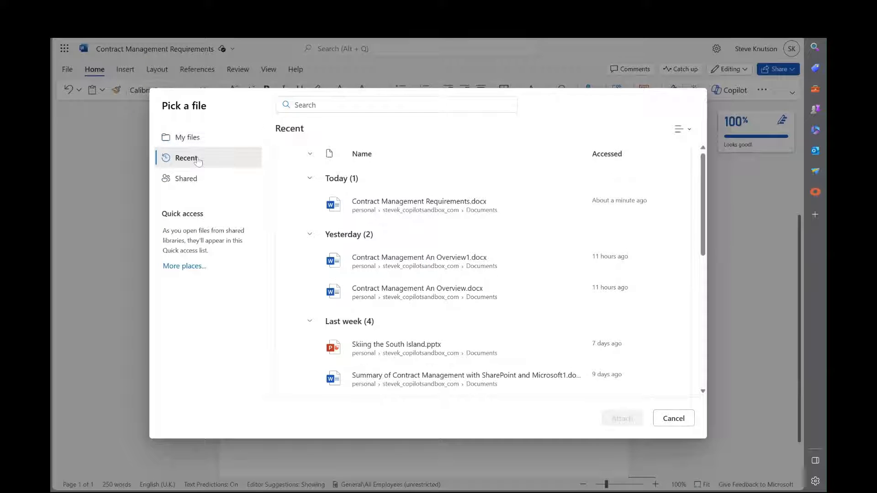
click(188, 137)
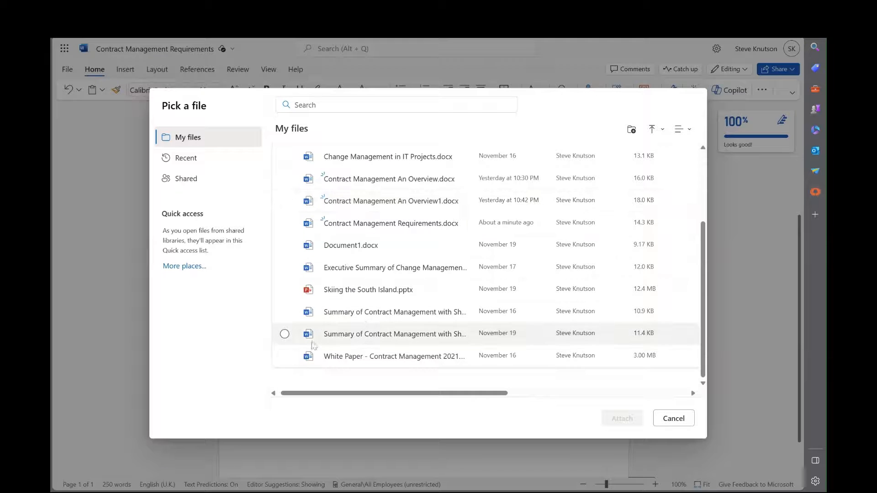
click(285, 356)
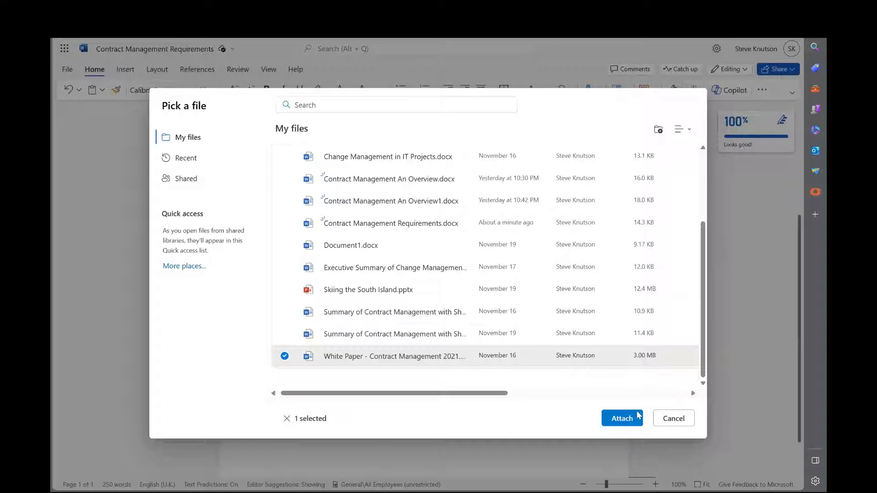
Step: Attach the white paper and generate 'tell me 5 things SharePoint can assist with for Contract Managers'
click(621, 418)
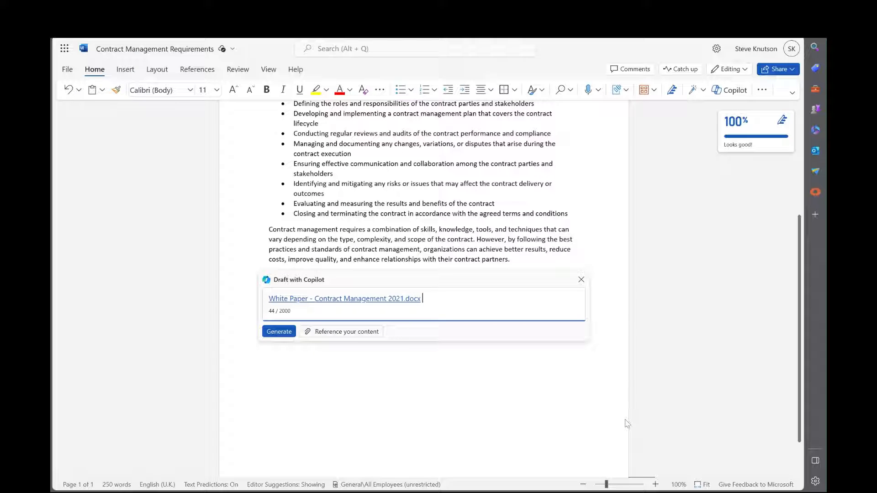
text(tell me)
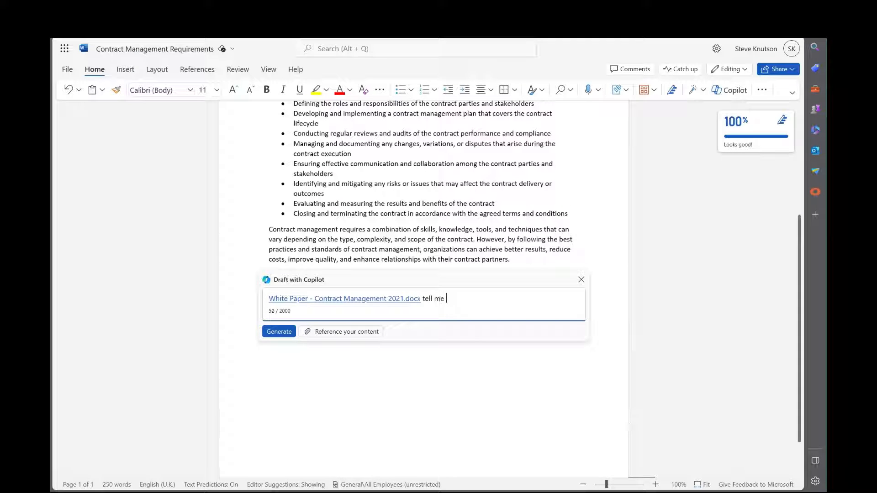
text(5 things SharePo)
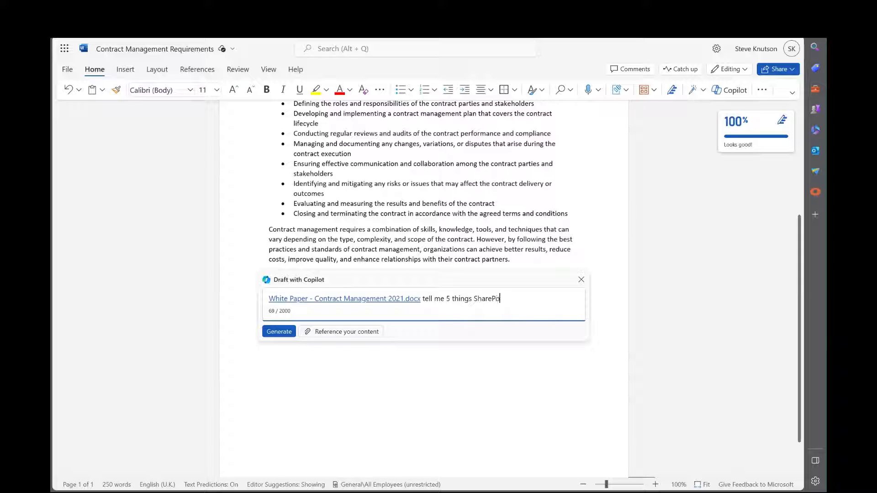
text(int can)
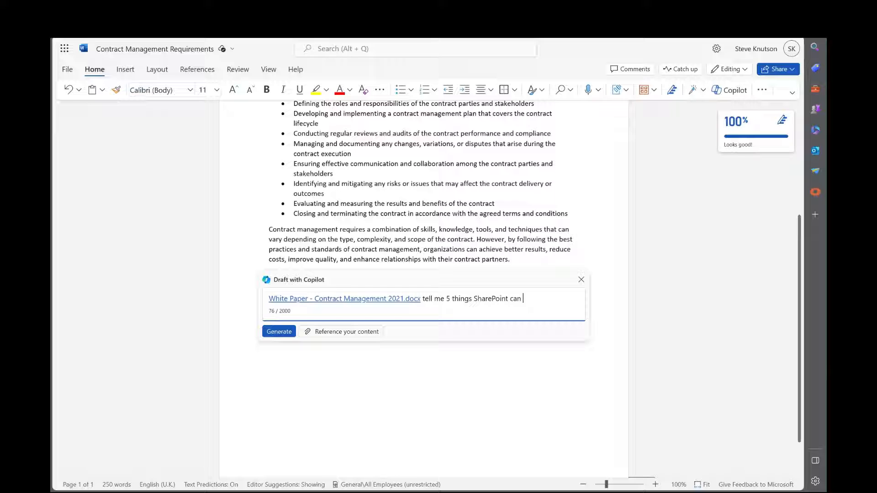
text(assist)
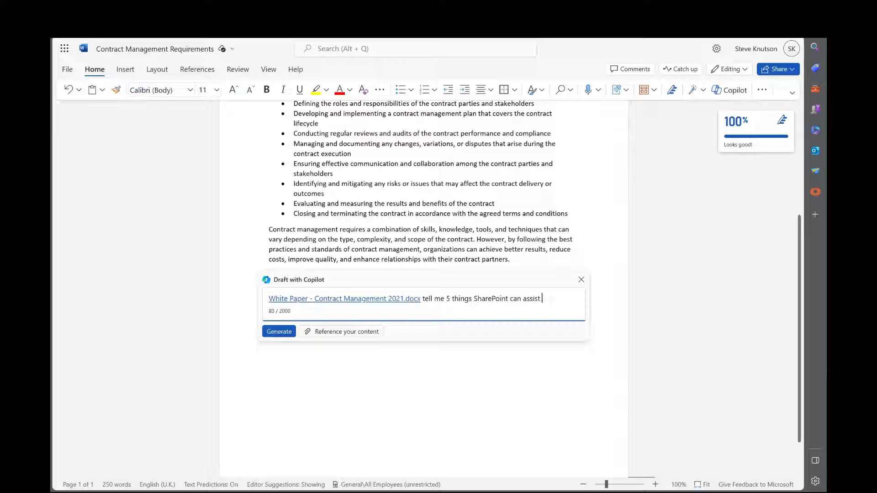
text(with for Contract Managers)
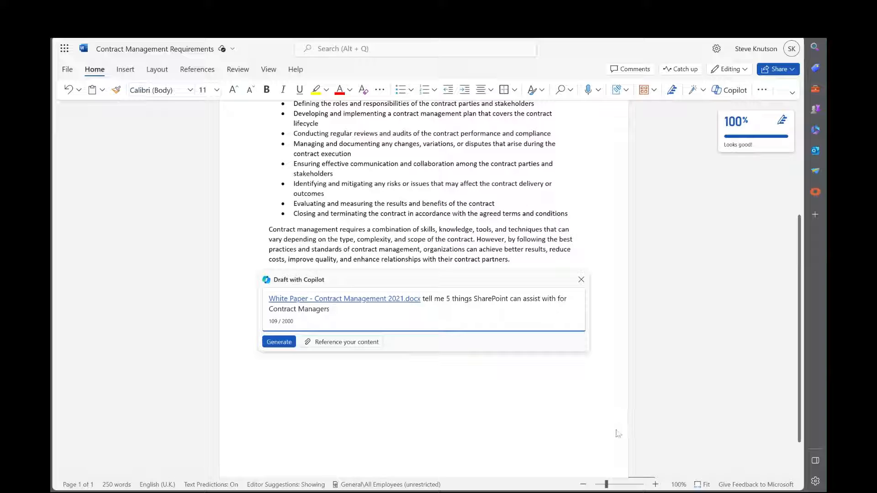
click(279, 342)
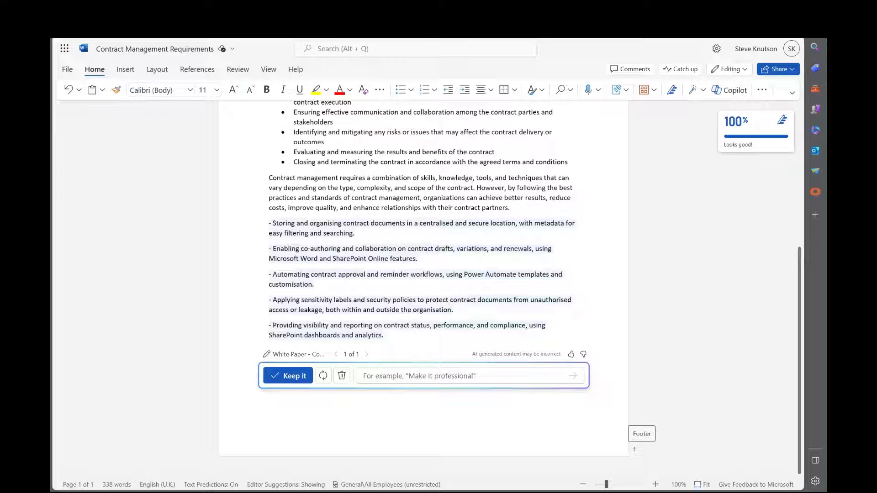
Step: Refine the SharePoint draft with 'simplify and use bullet points'
text(simpl)
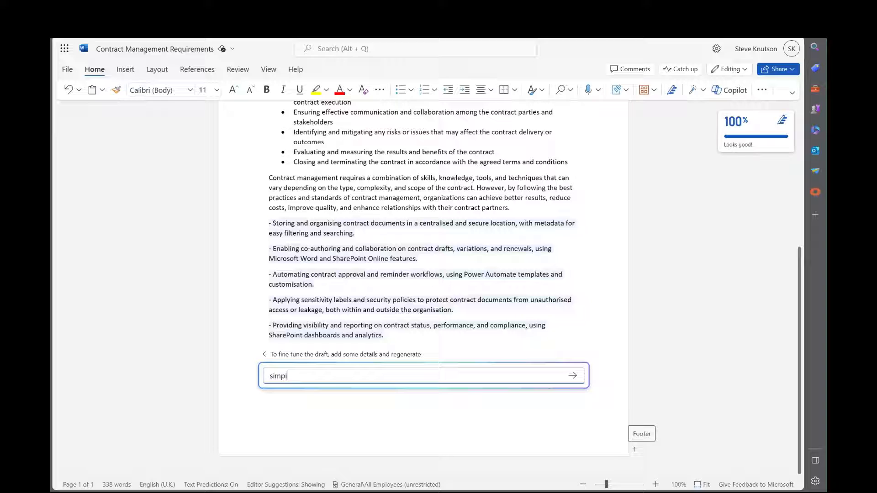
text(ify and use bu)
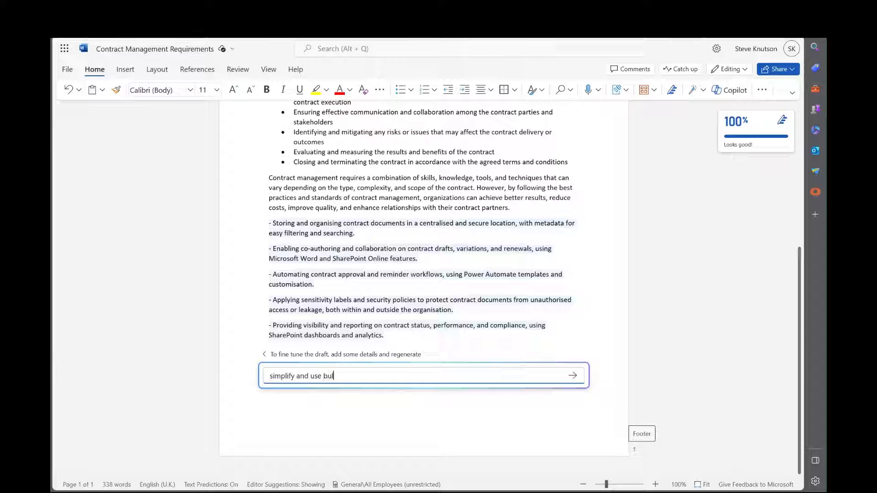
text(lett)
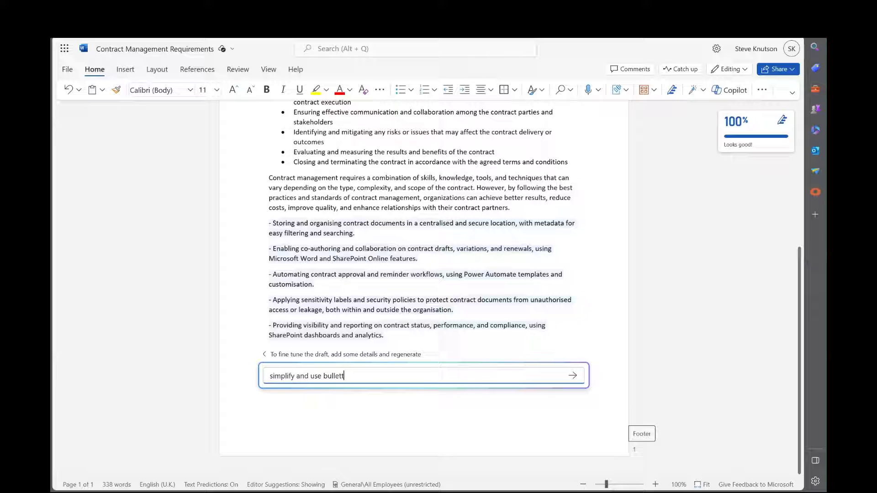
text(p)
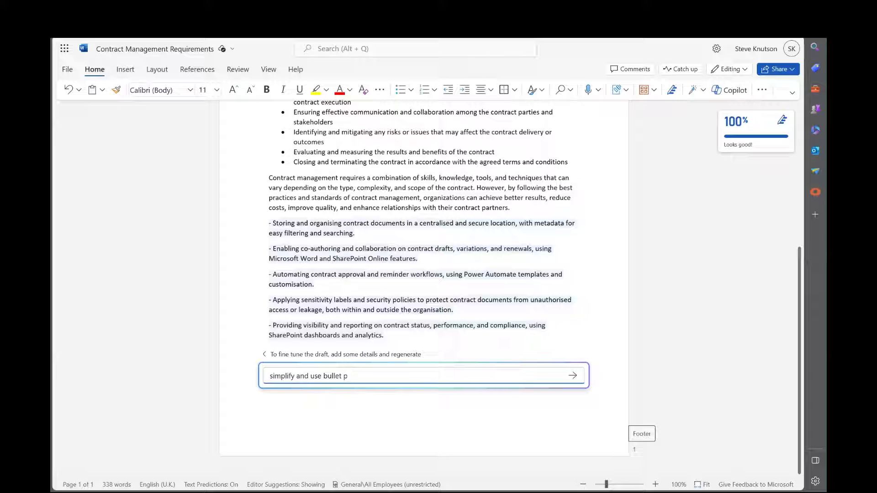
text(oints)
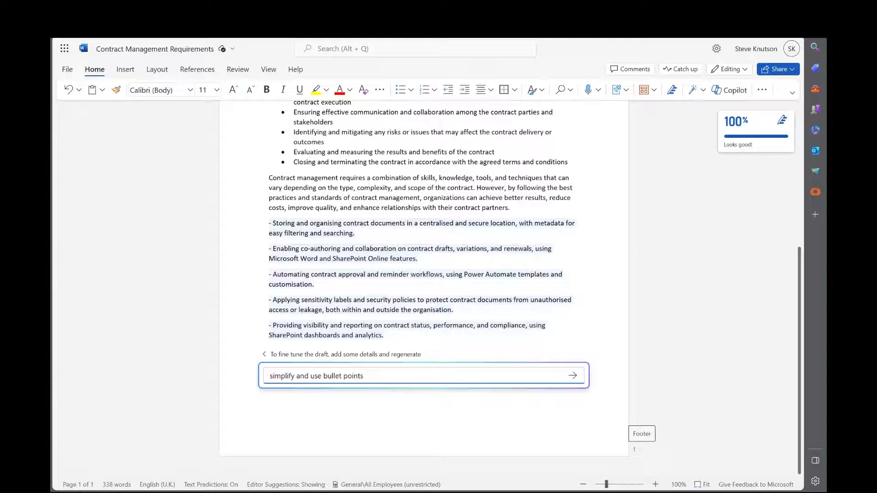
click(572, 375)
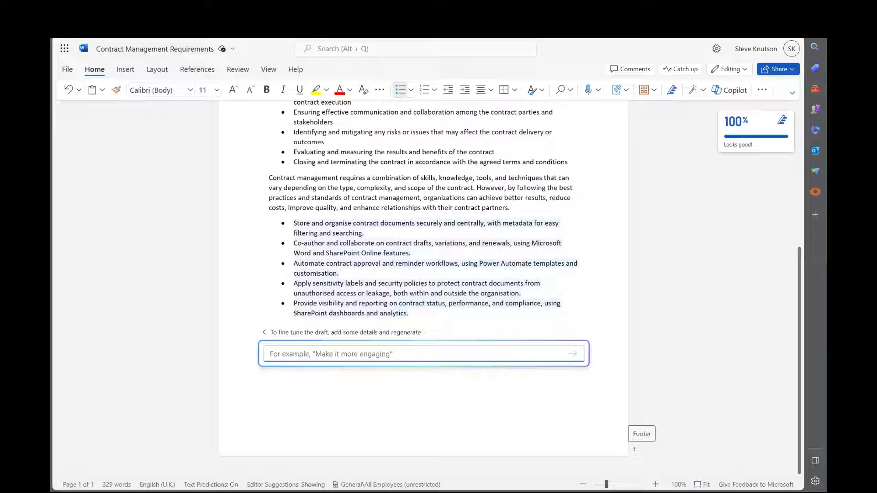
Step: Begin asking Copilot how much SharePoint Online costs
text(how m)
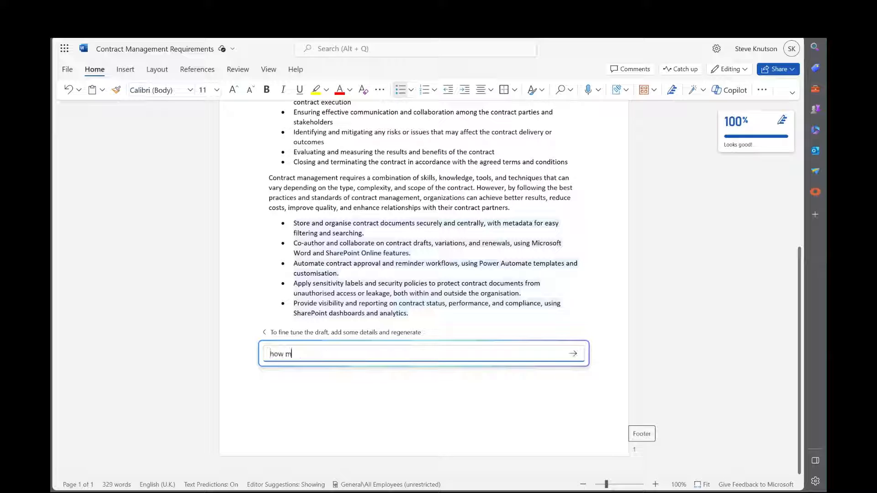
text(uch does Share)
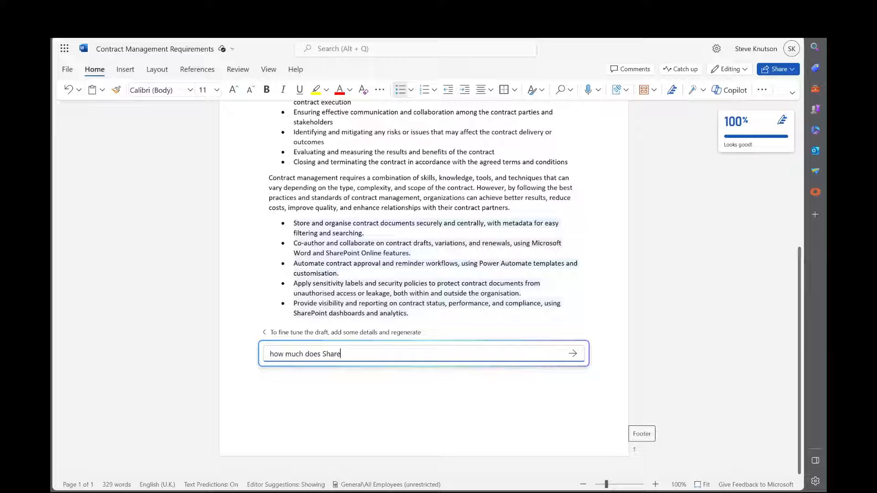
Step: Submit 'how much does SharePoint Online cost?' and review the unfinished 'There is no' draft
text(Point Online cos)
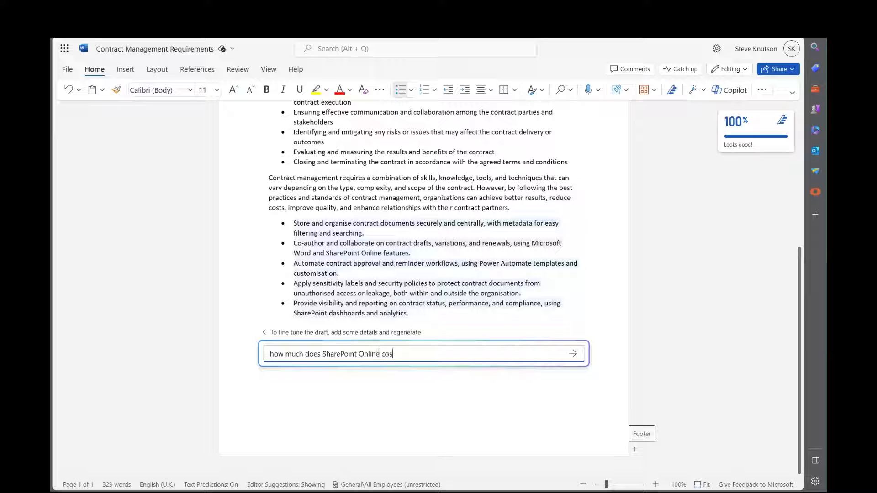
text(t?)
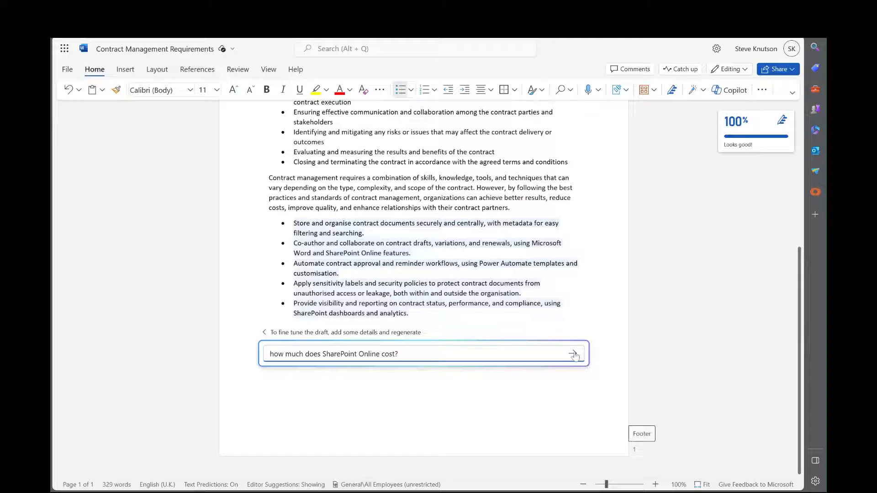
click(575, 354)
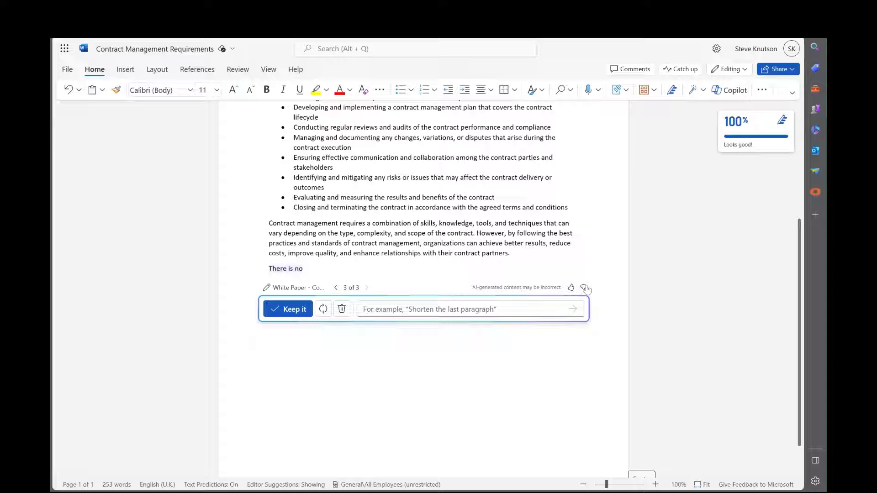
scroll(up, 3)
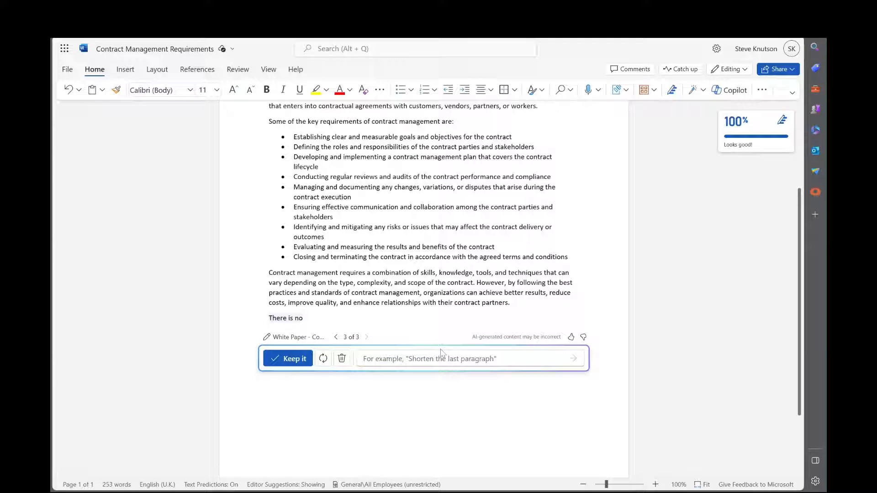
scroll(up, 3)
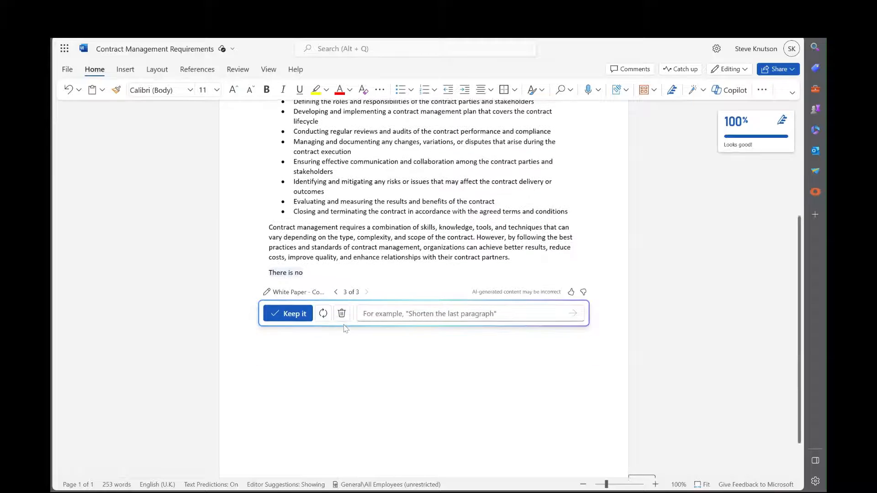
scroll(down, 3)
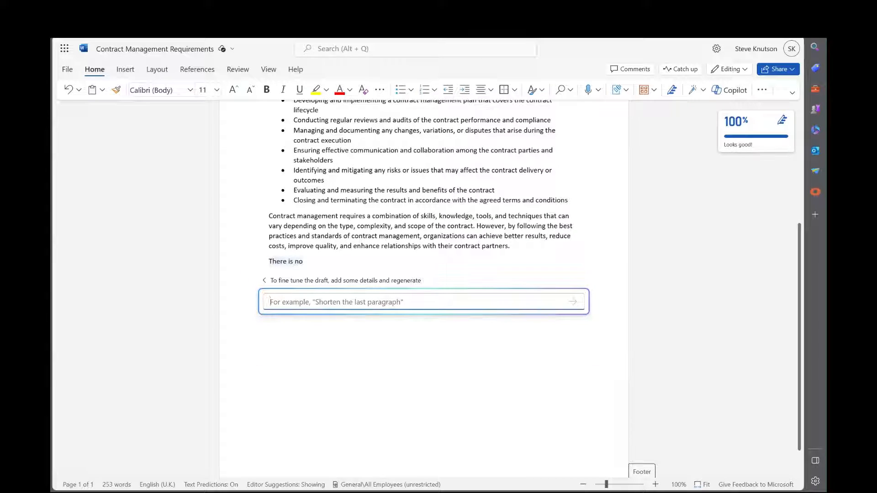
Step: Ask how much SharePoint Online Licensing costs and keep the plan-prices paragraph in the document
text(How much)
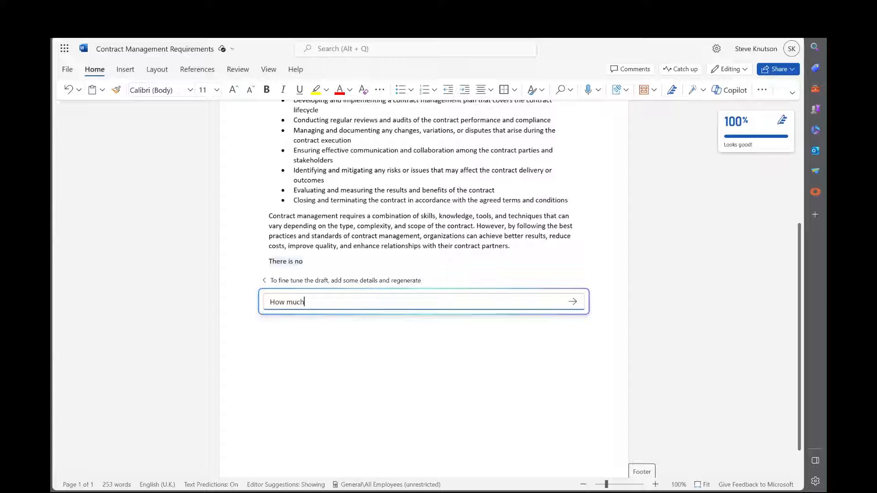
text(does Share)
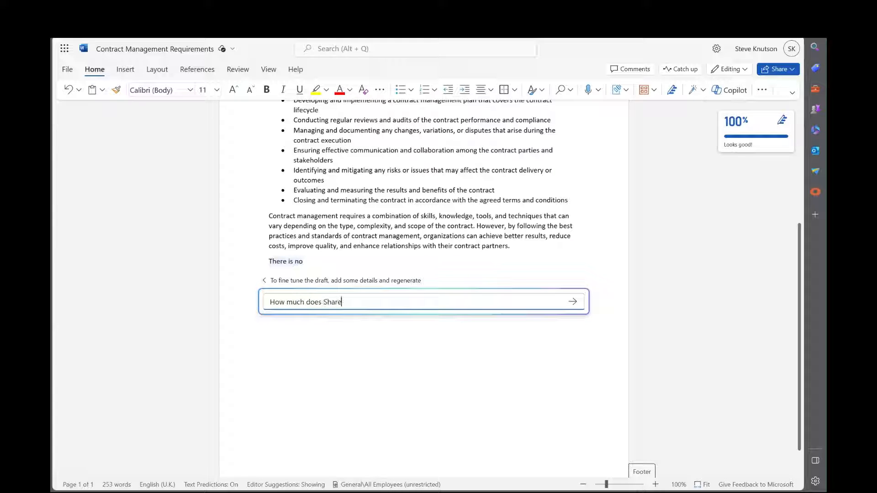
text(Po)
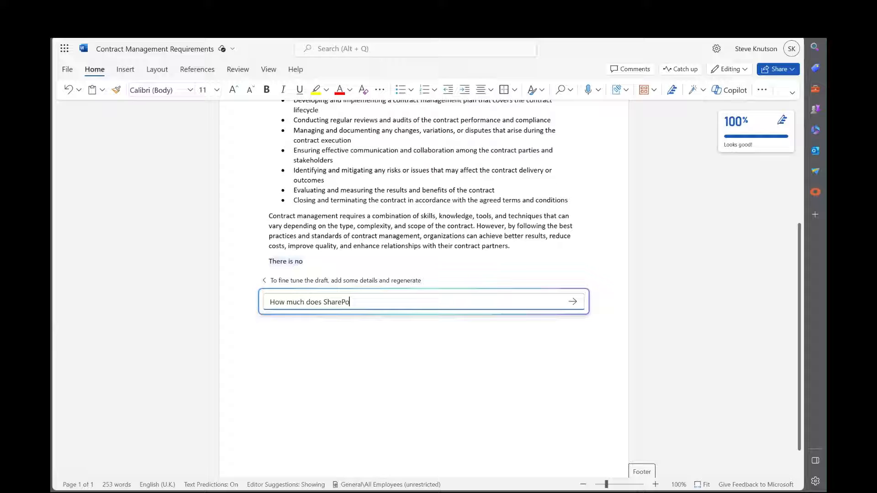
text(int Online Licensing cost?)
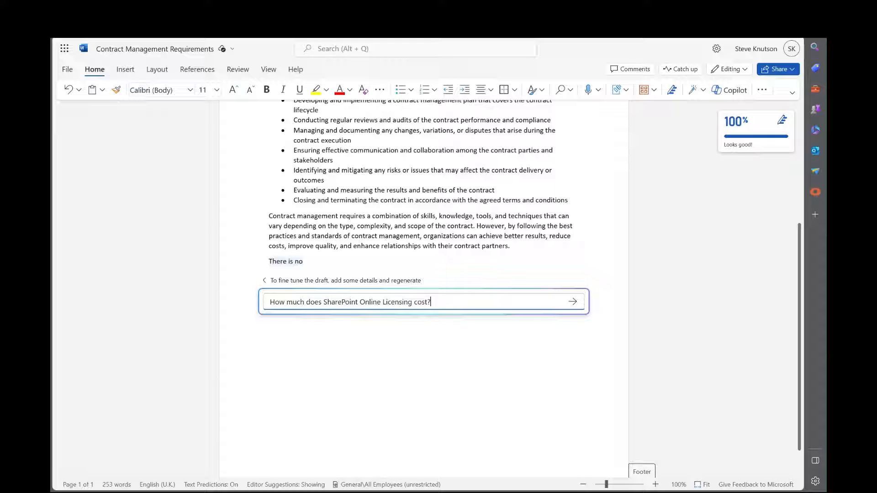
click(572, 302)
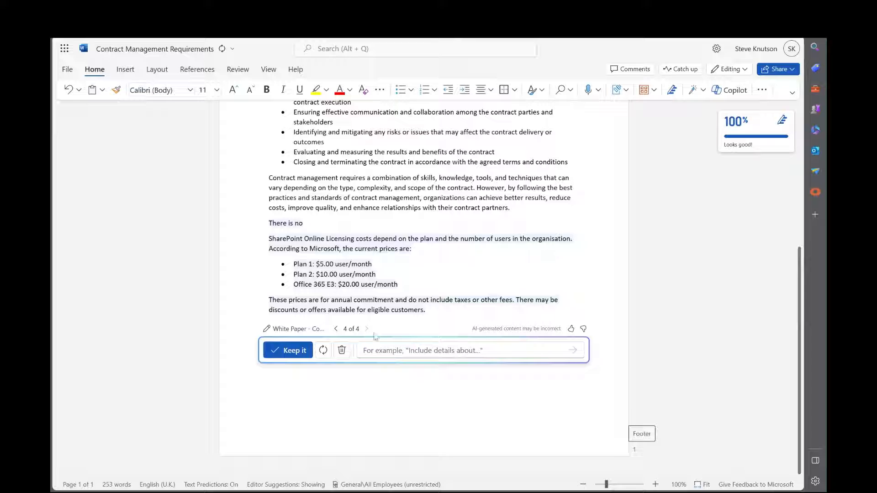
click(288, 350)
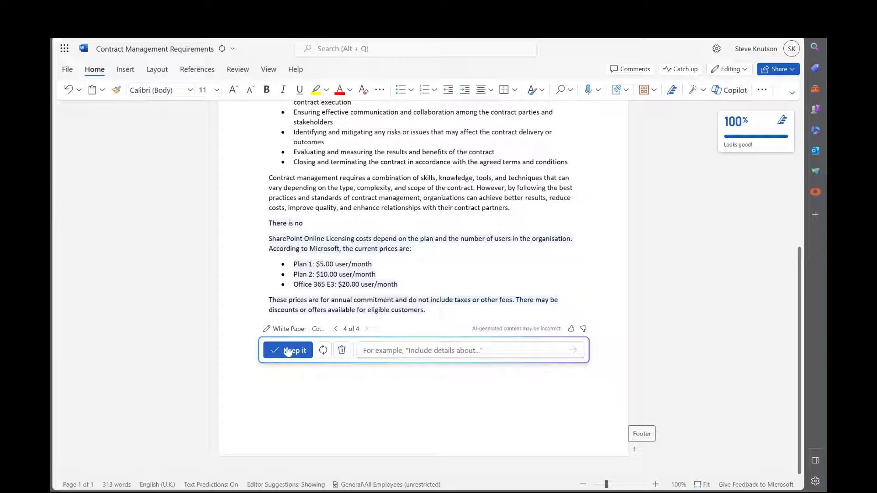
click(288, 350)
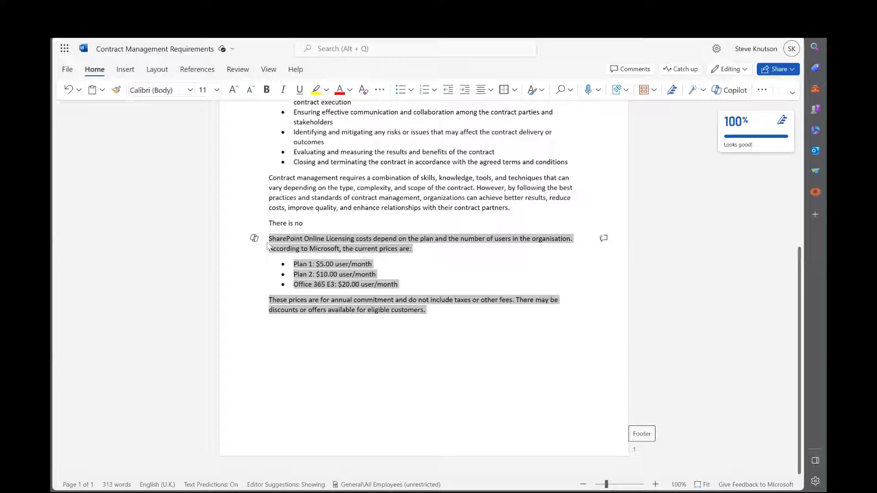
Step: Visualise the licensing text as a Plan and Cost per User per Month table and remove the 'There is no' line
click(254, 238)
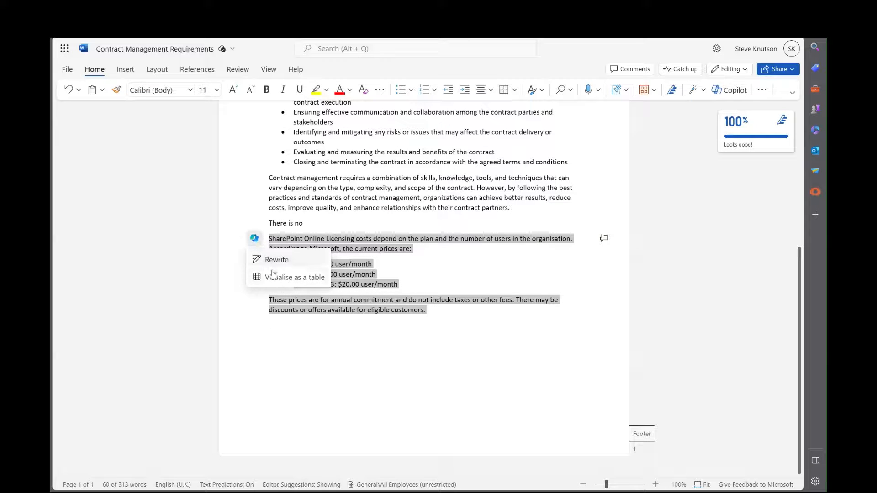
click(295, 277)
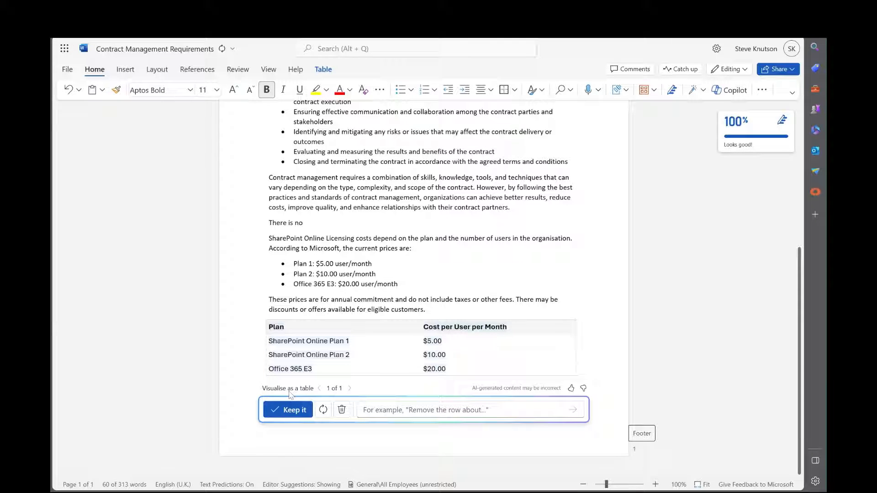
click(288, 409)
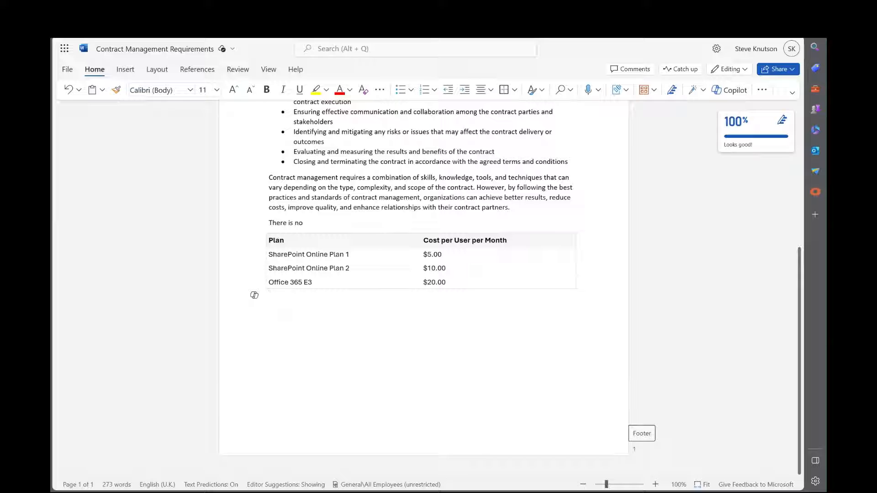
click(270, 295)
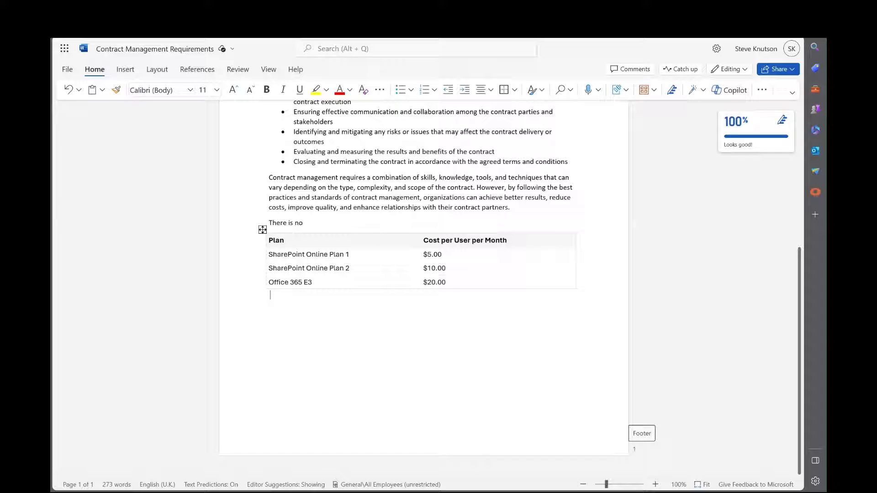
mouse_move(259, 310)
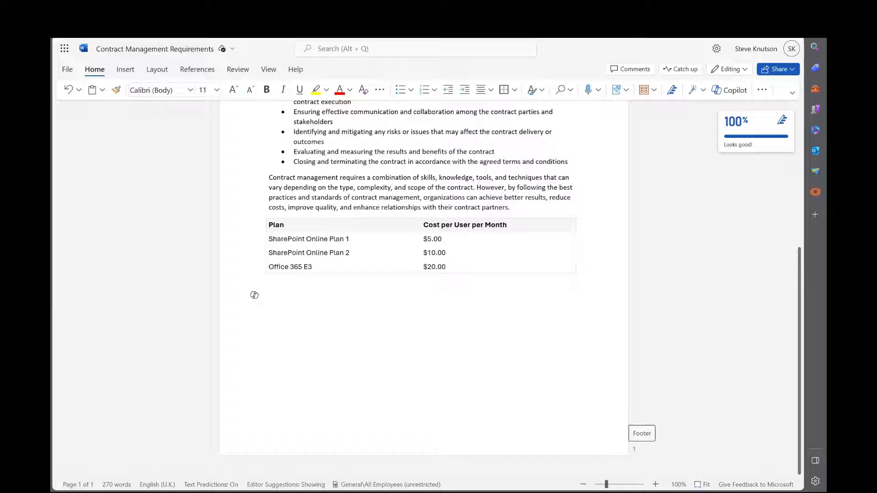
Step: Generate and keep a Copilot conclusion from 'write a conclusion for this document' below the pricing table
click(254, 295)
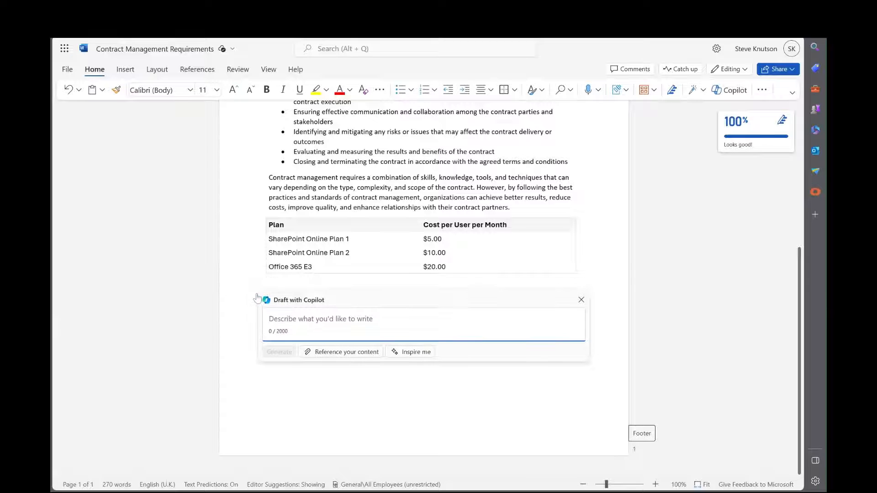
text(write a con)
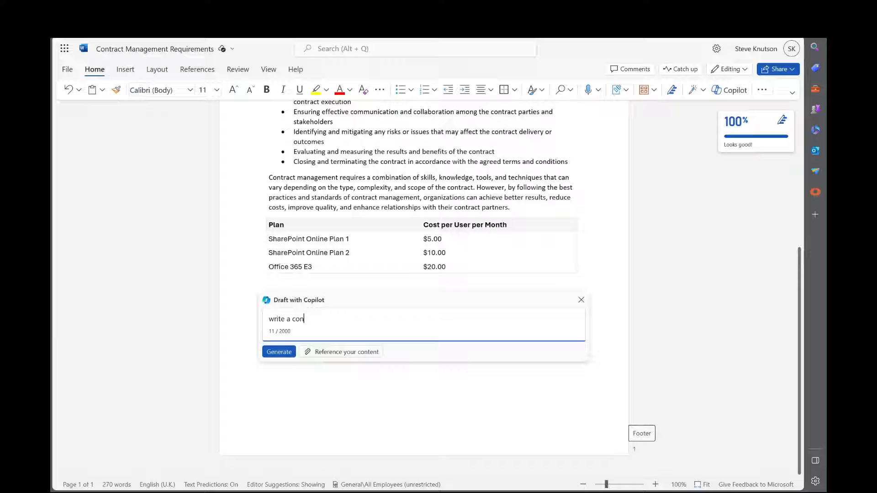
text(clusion fo)
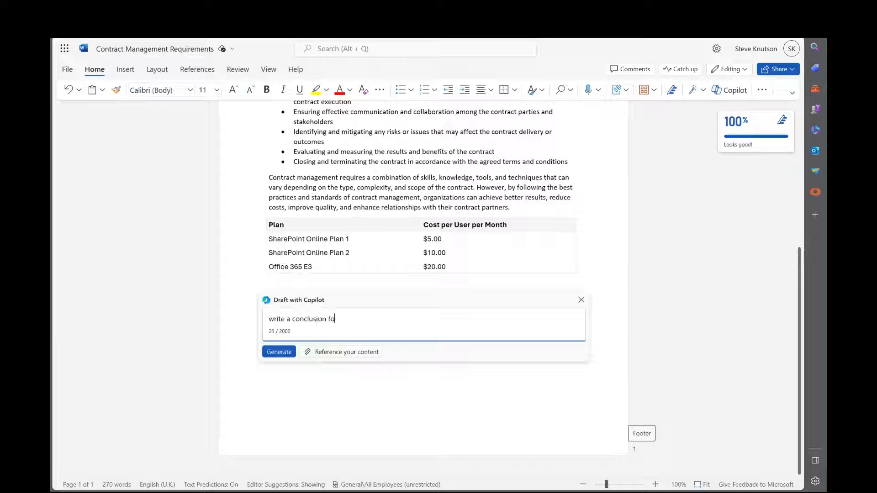
text(r this document)
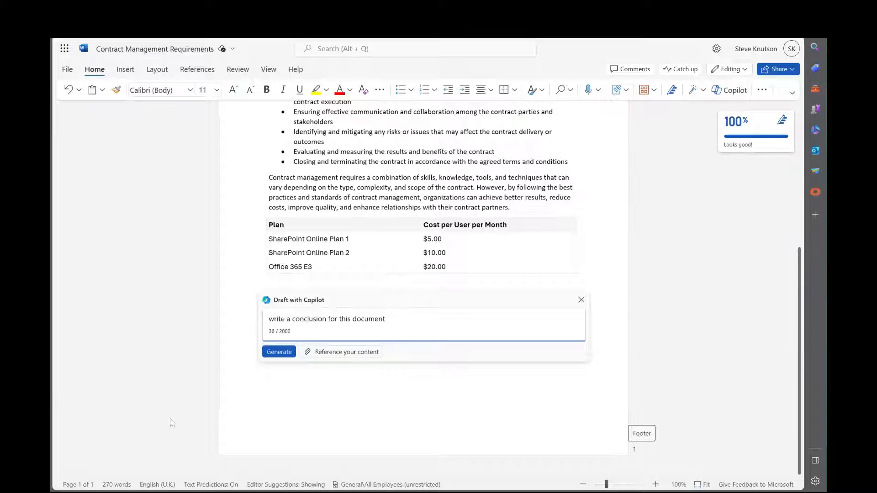
click(279, 351)
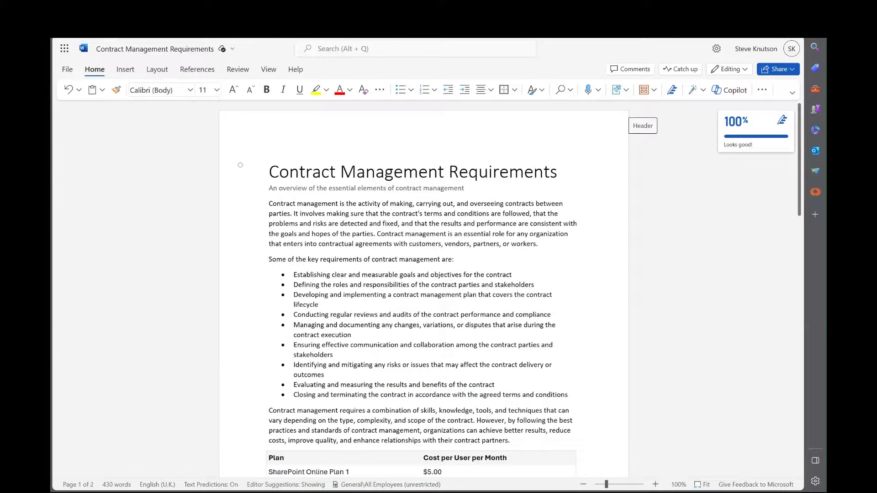
scroll(down, 3)
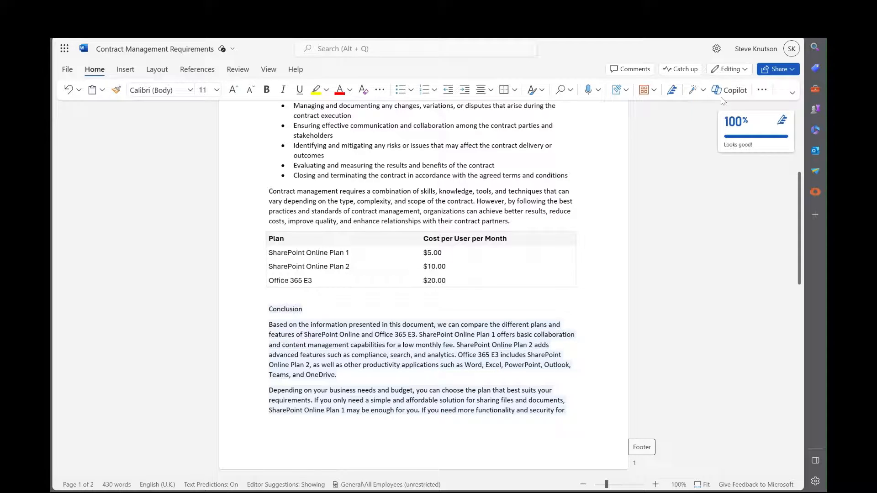
click(730, 90)
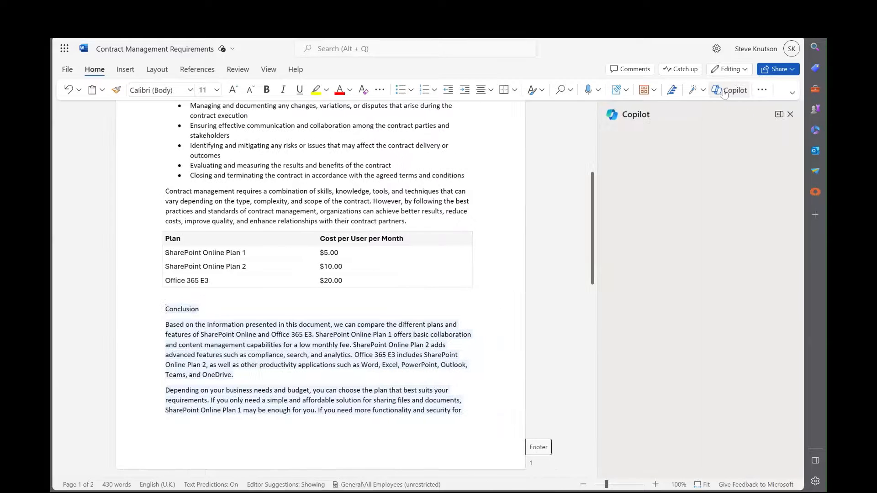
Step: Ask Copilot chat to create an email asking Bob to review this document, including a summary of its contents
click(729, 89)
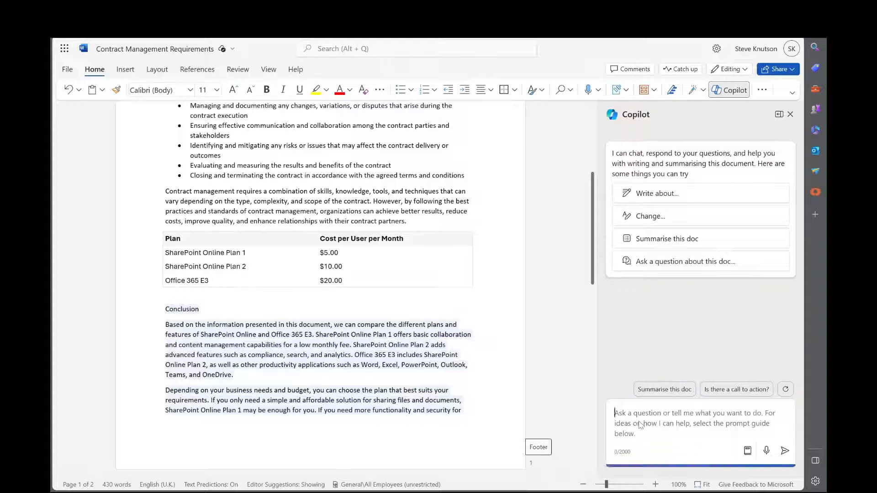
text(create a)
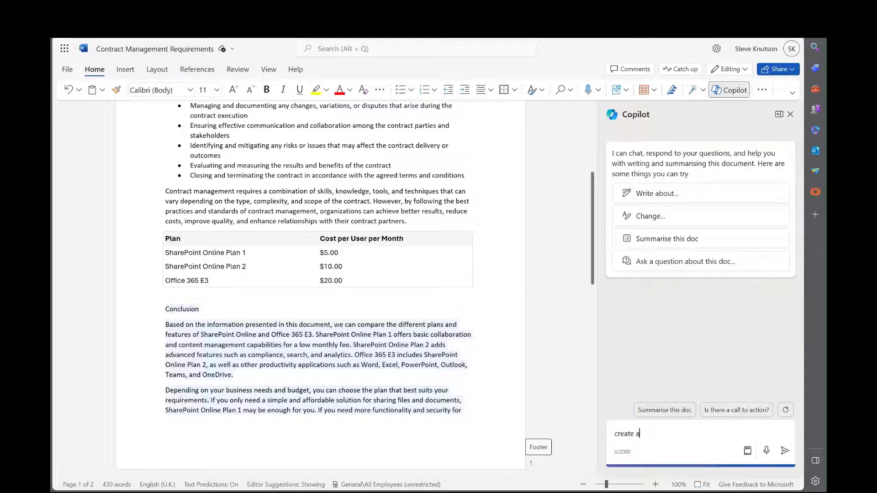
text(n email asking)
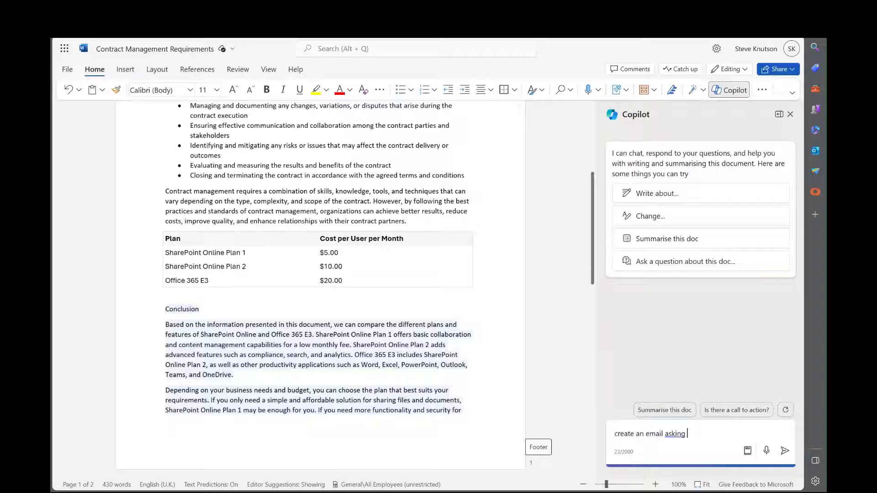
text(bob t)
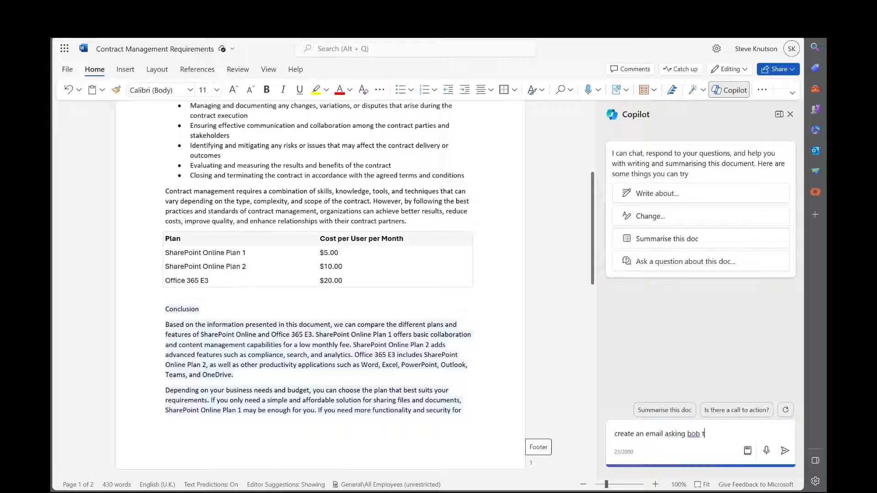
text(o review this document.)
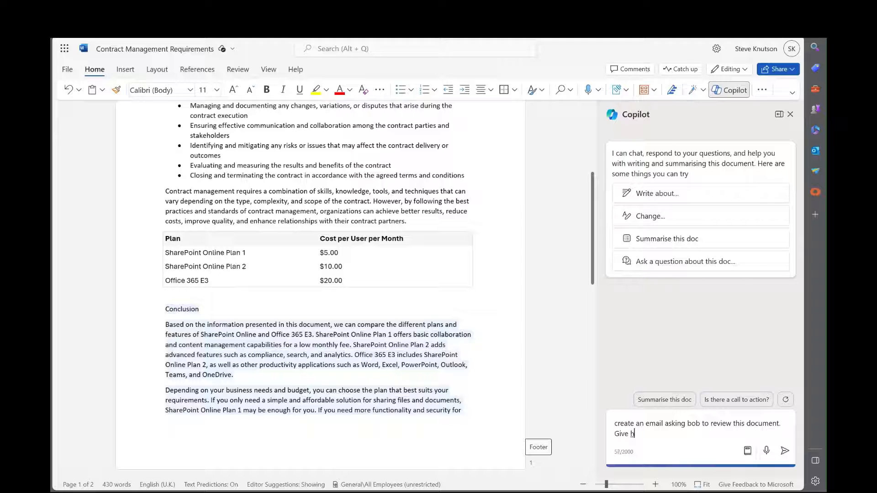
text(im a summary of the)
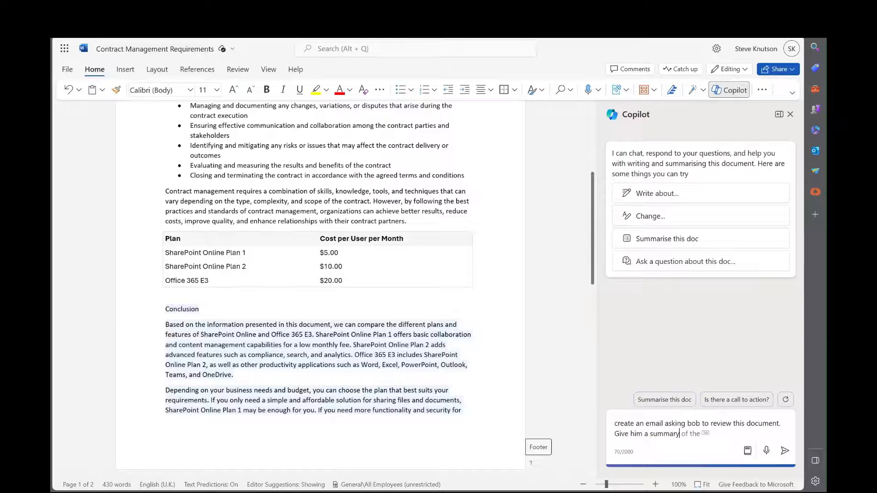
text(co)
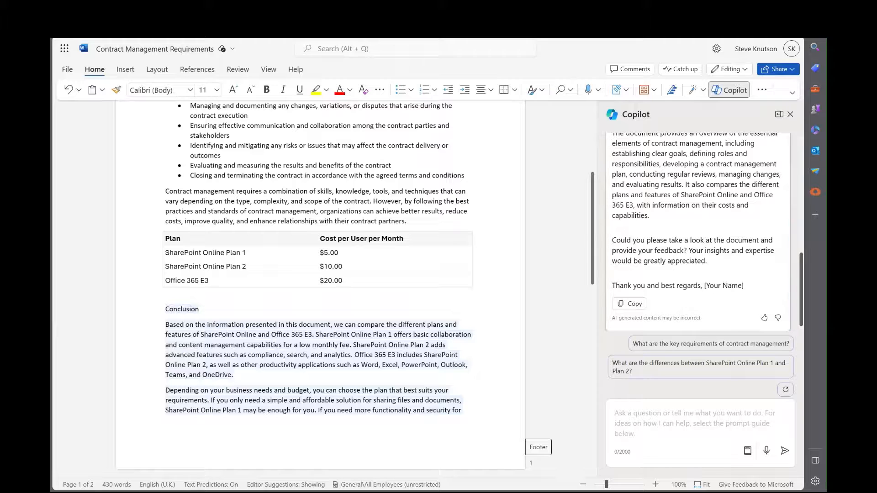
scroll(up, 3)
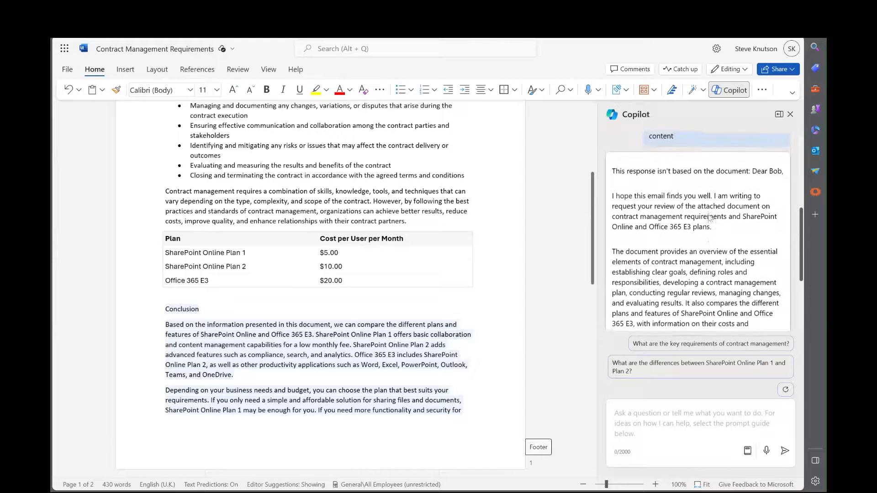
scroll(down, 3)
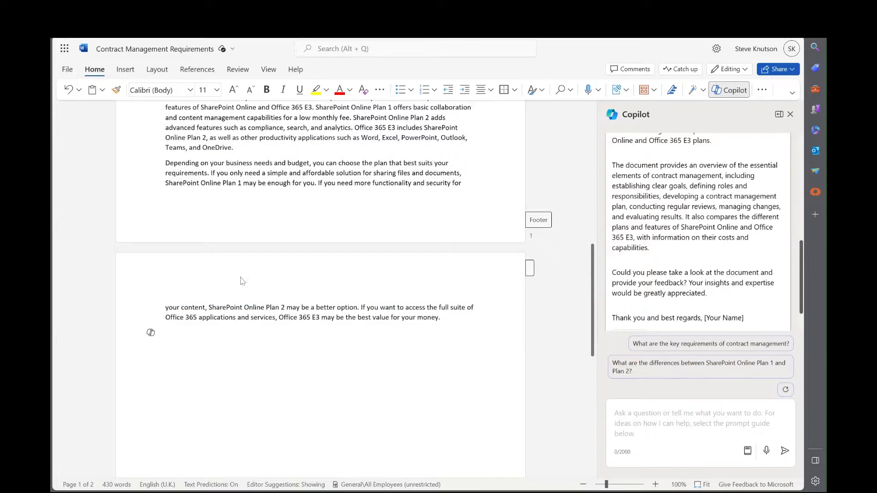
scroll(up, 3)
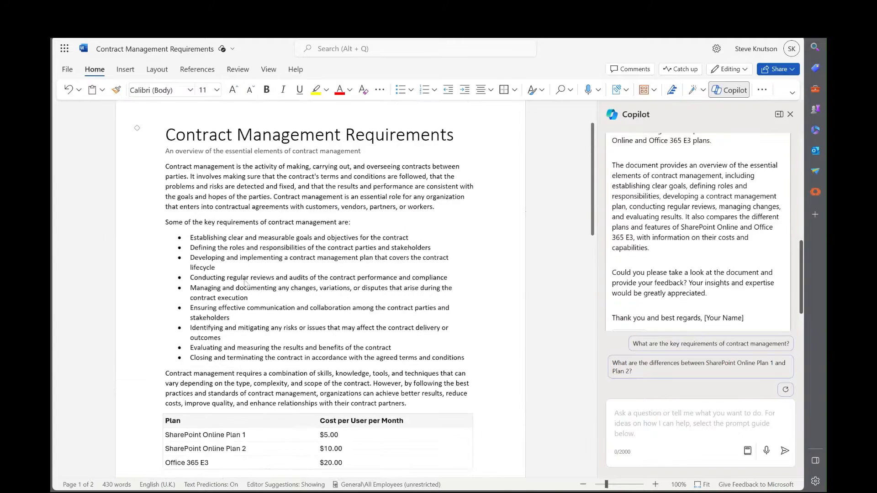